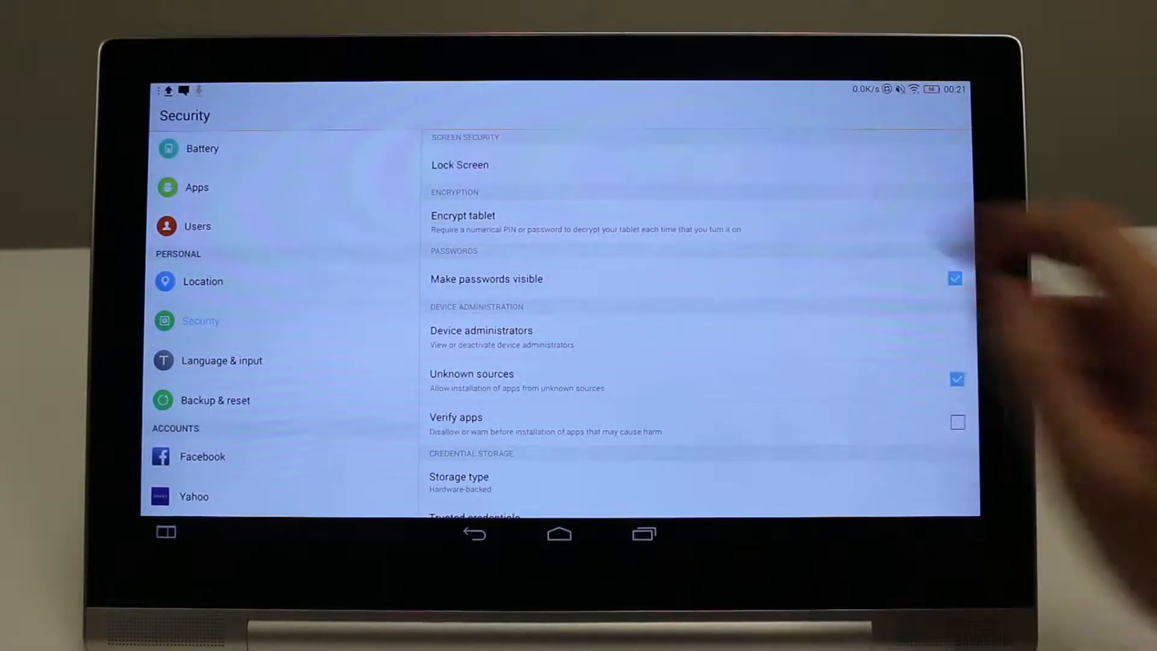
Step: Reach the unlock method list via Lock Screen and Screen lock, and choose Face Unlock
click(459, 164)
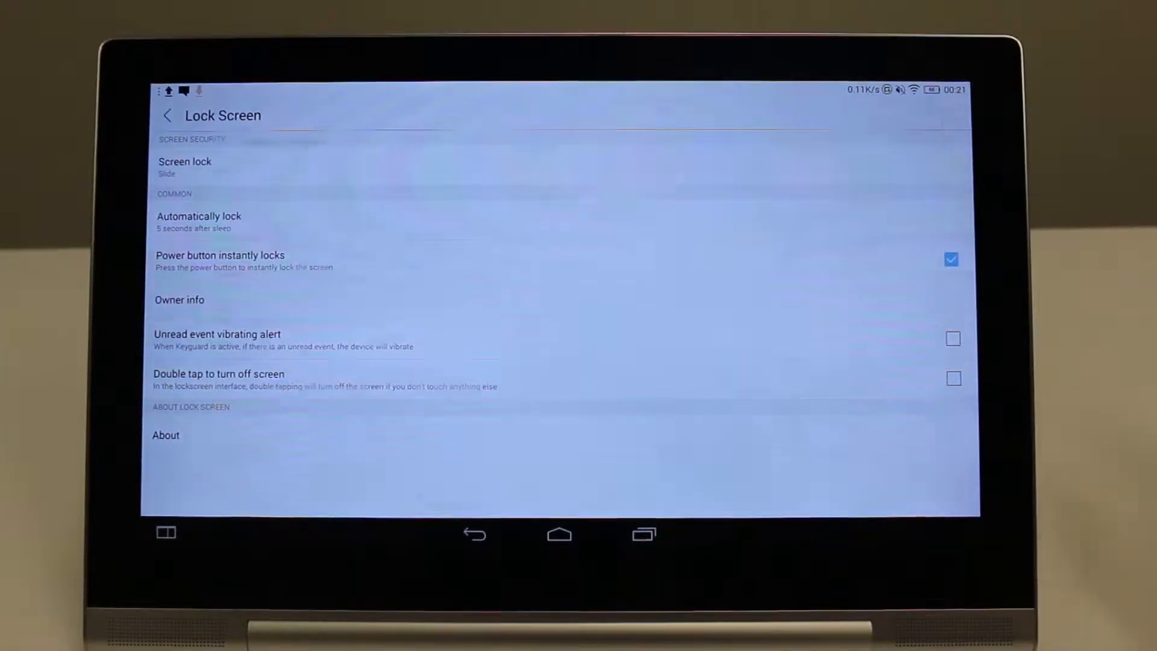
click(185, 165)
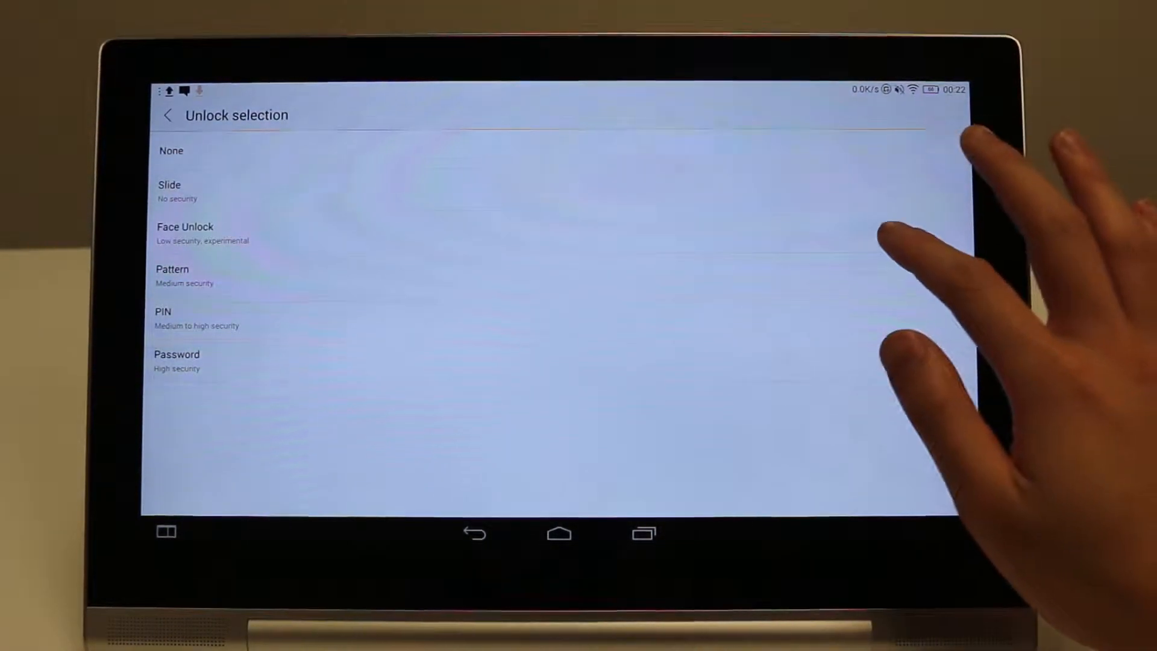
click(186, 226)
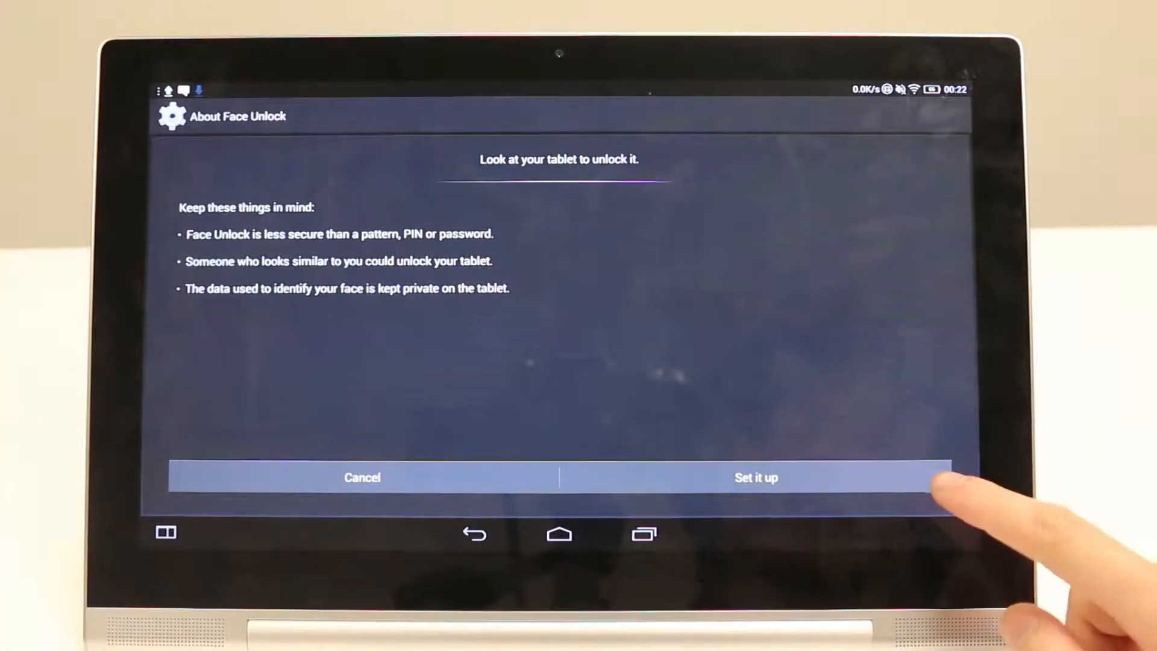
Step: Start Face Unlock setup from its introduction so the camera begins face capture
click(757, 477)
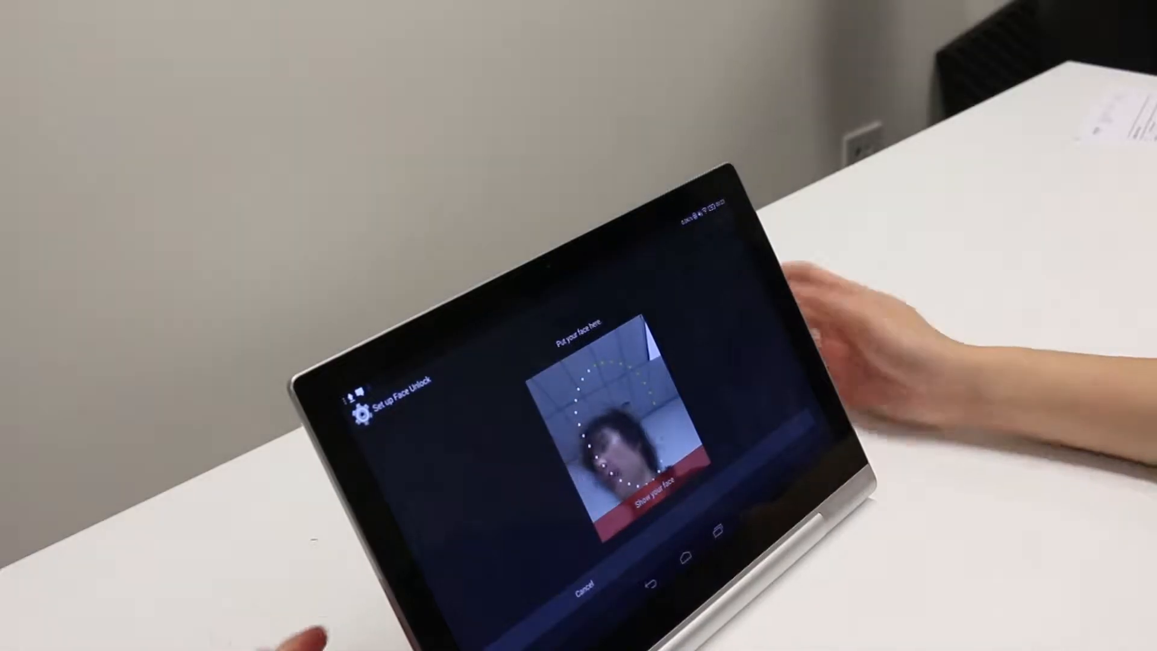